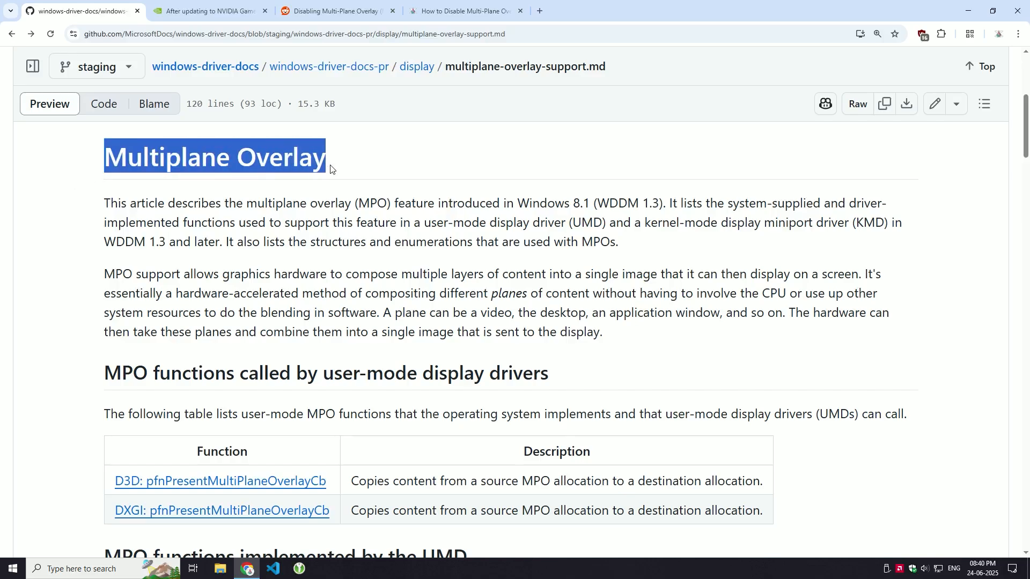
Step: Review the GitHub MPO doc, then the NVIDIA support, Reddit and blog pages on MPO flickering
left_click(105, 274)
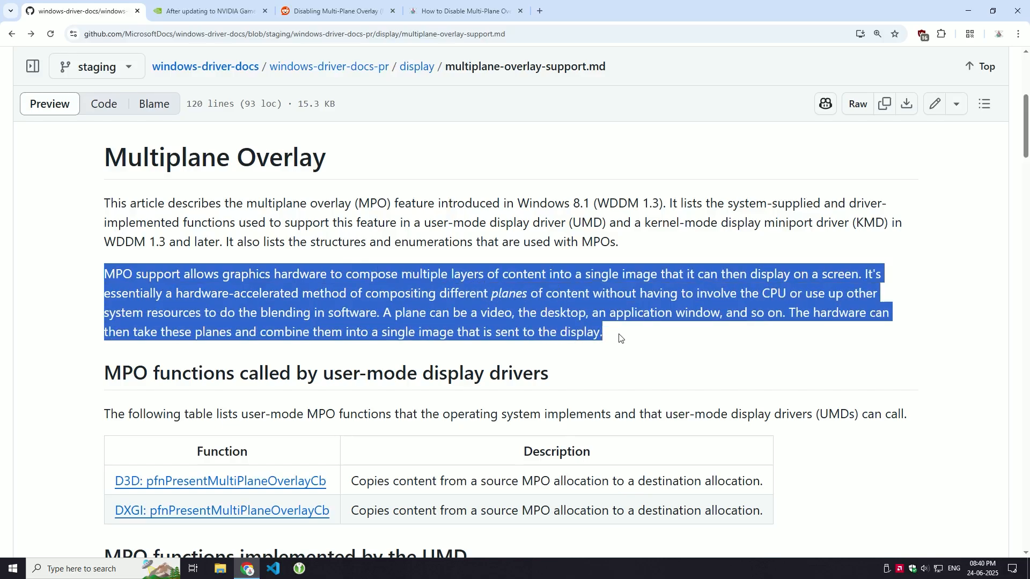
mouse_move(635, 341)
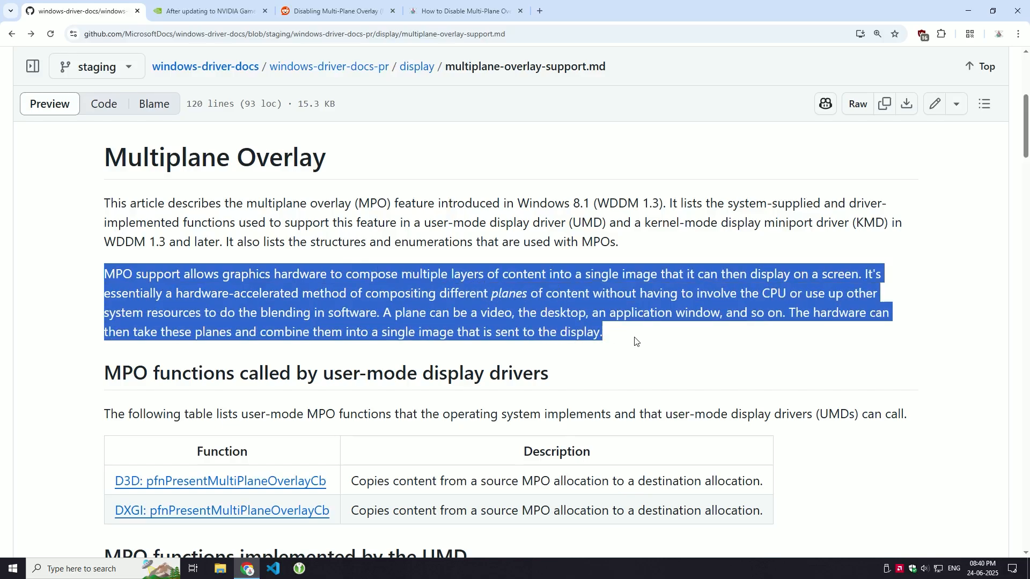
mouse_move(618, 338)
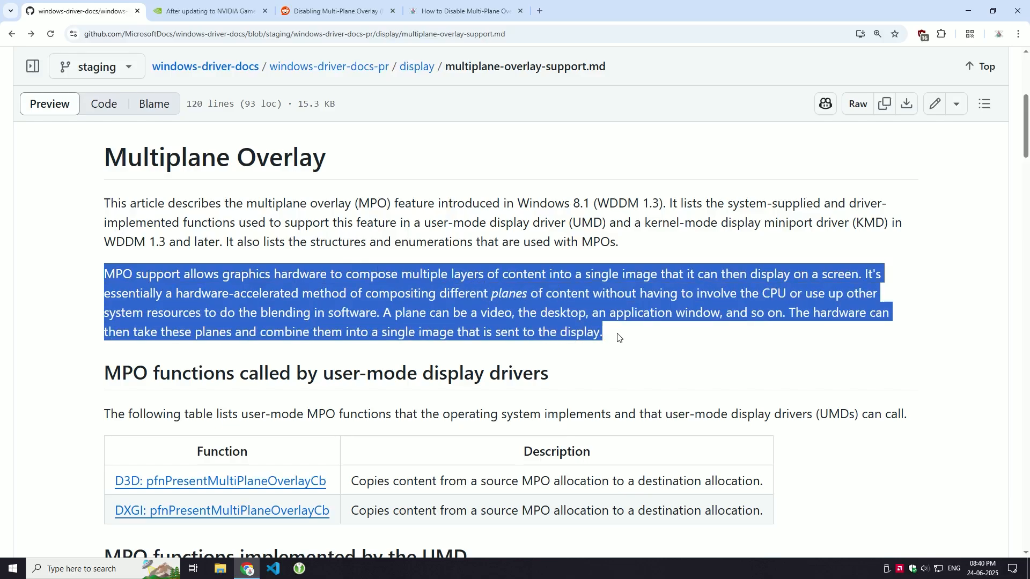
left_click(207, 11)
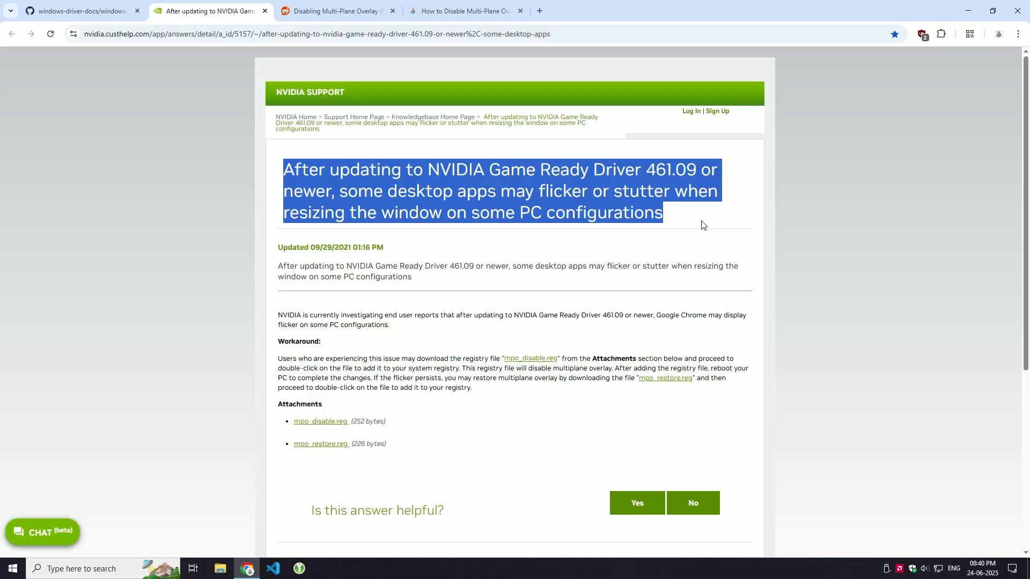
left_click(335, 11)
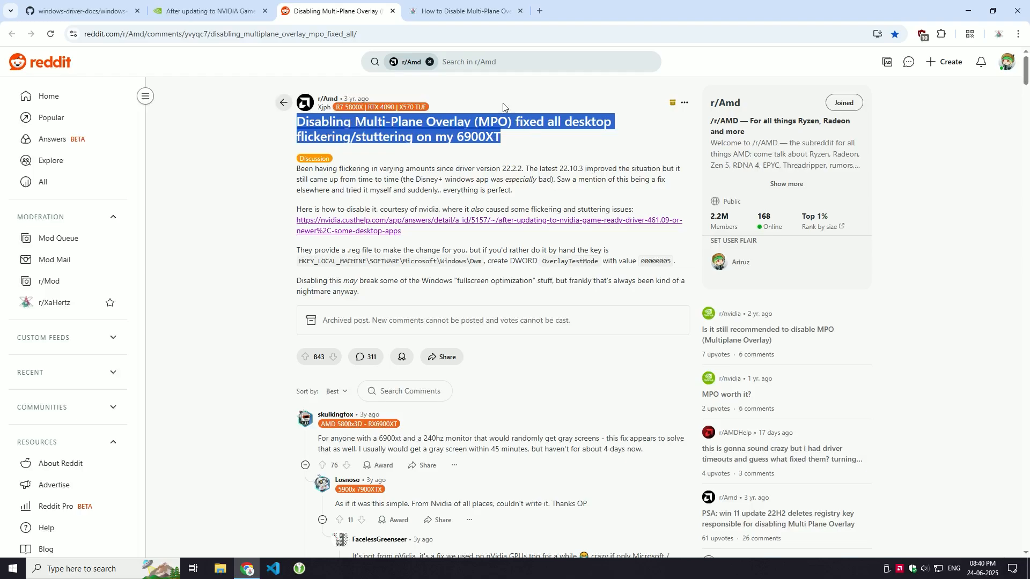
left_click(463, 11)
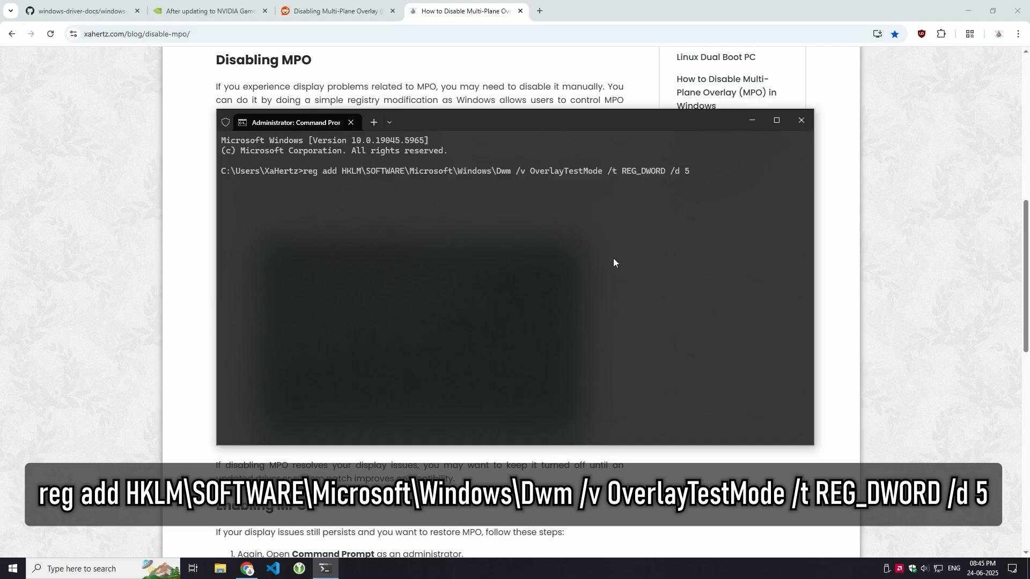
Step: Run reg add to set OverlayTestMode DWORD 5 under the Dwm key
key("Return")
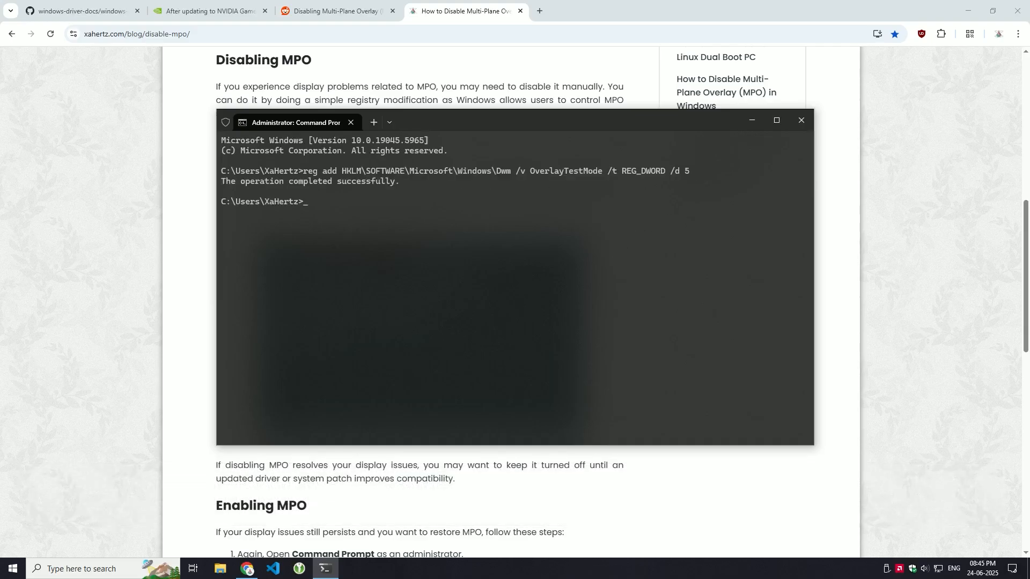
left_click(800, 120)
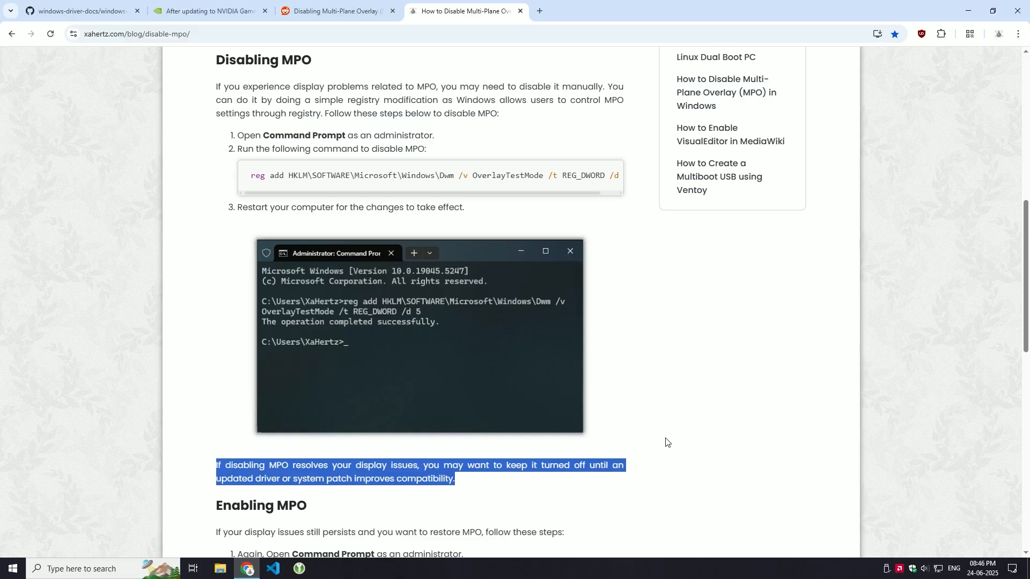
Step: Scroll the xahertz blog down to the Enabling MPO section's reg delete command
scroll("down", 3)
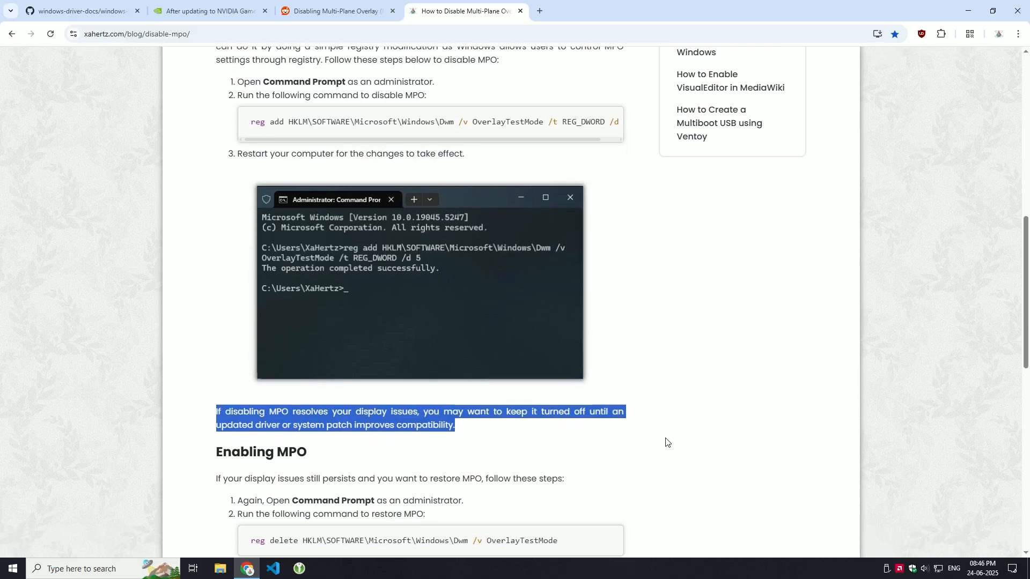
scroll("down", 3)
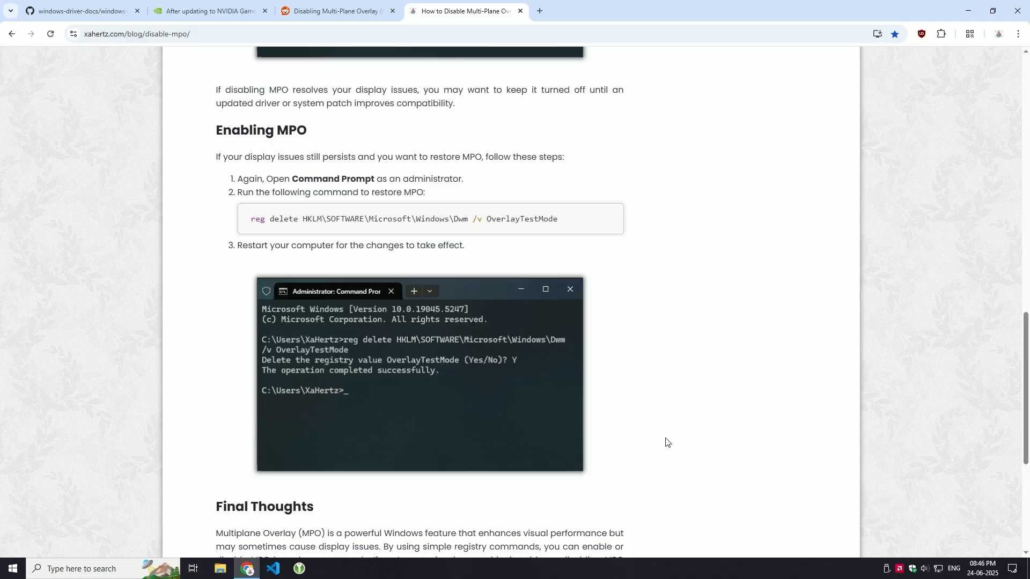
mouse_move(646, 436)
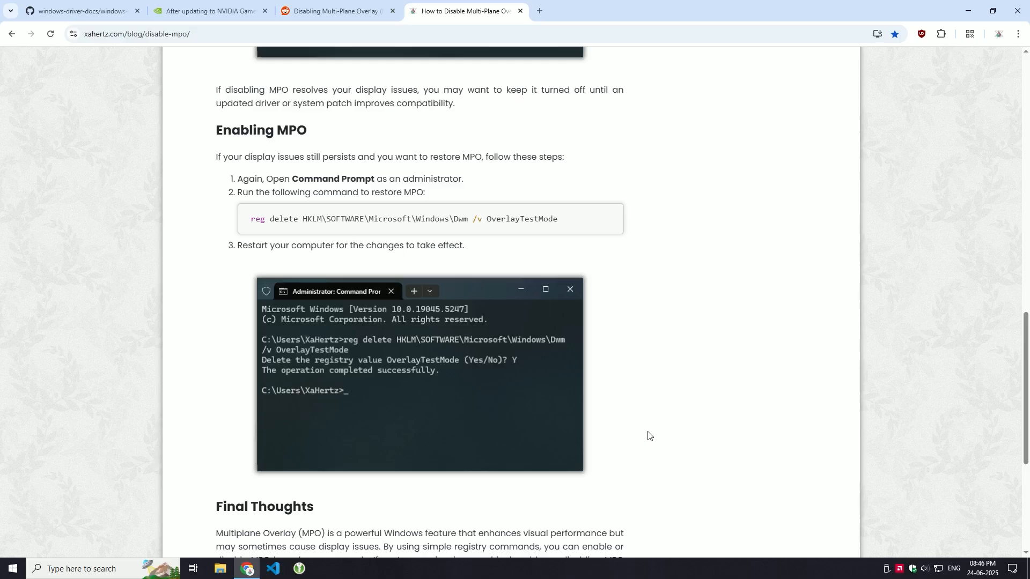
mouse_move(97, 569)
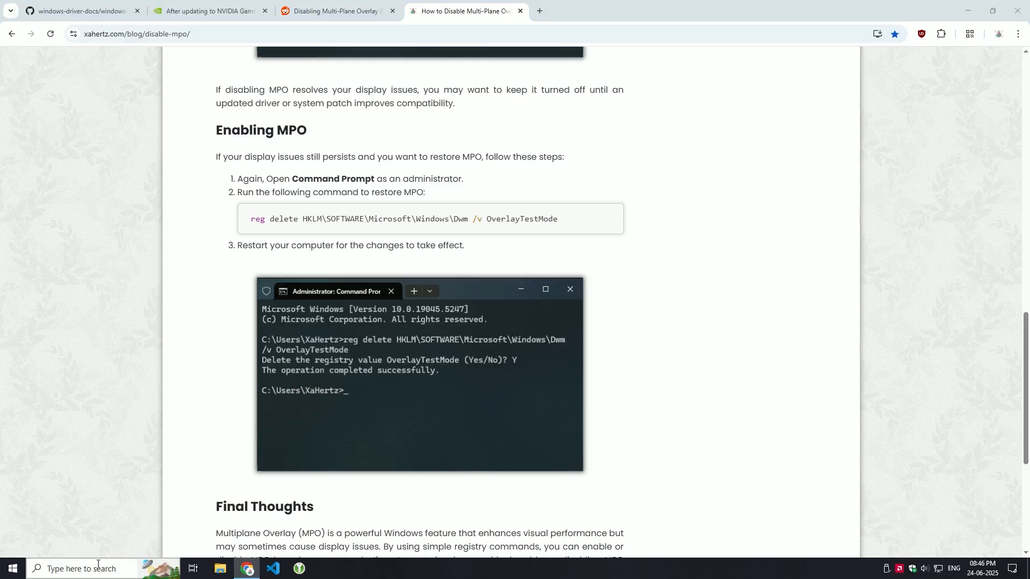
Step: Search for cmd and launch Command Prompt to run reg delete for OverlayTestMode
type("cmd")
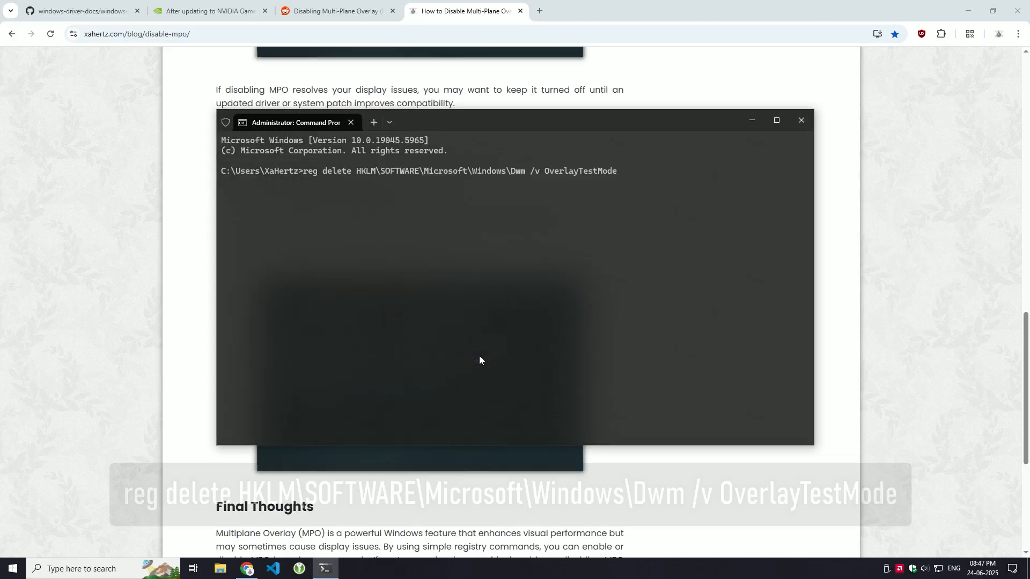
double_click(459, 170)
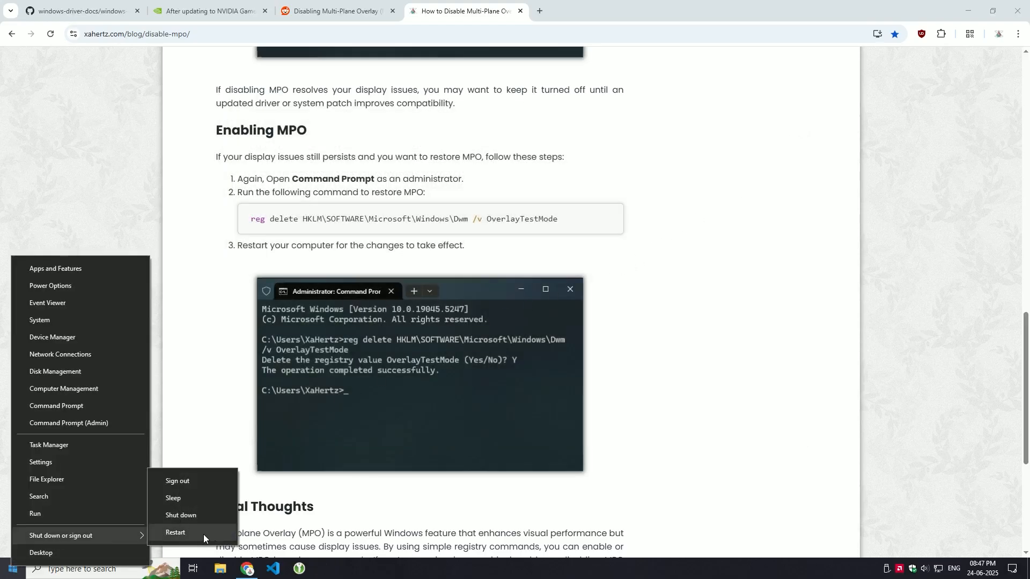
Step: Choose Restart from the Windows shutdown options to apply the registry change
left_click(648, 413)
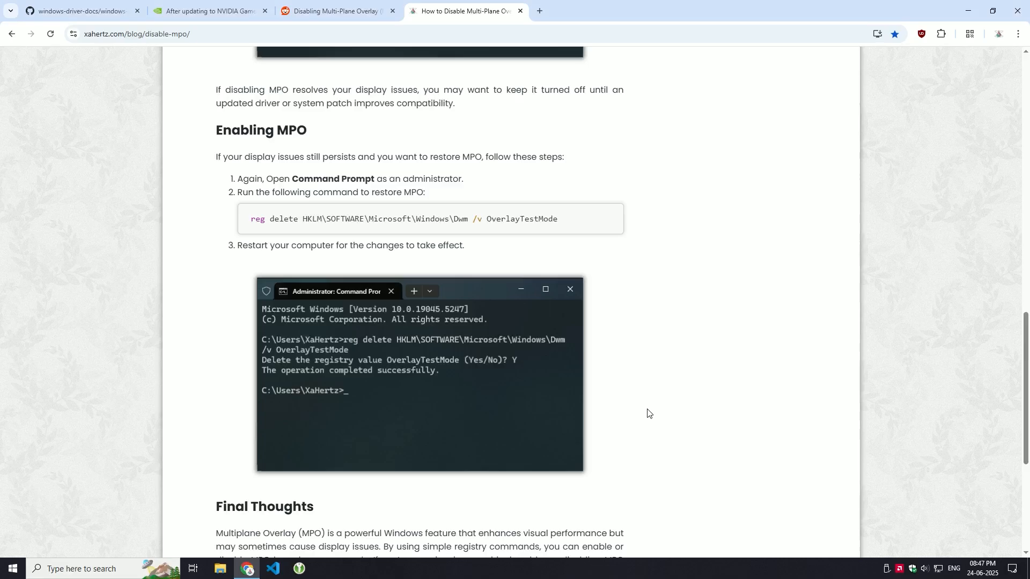
mouse_move(672, 406)
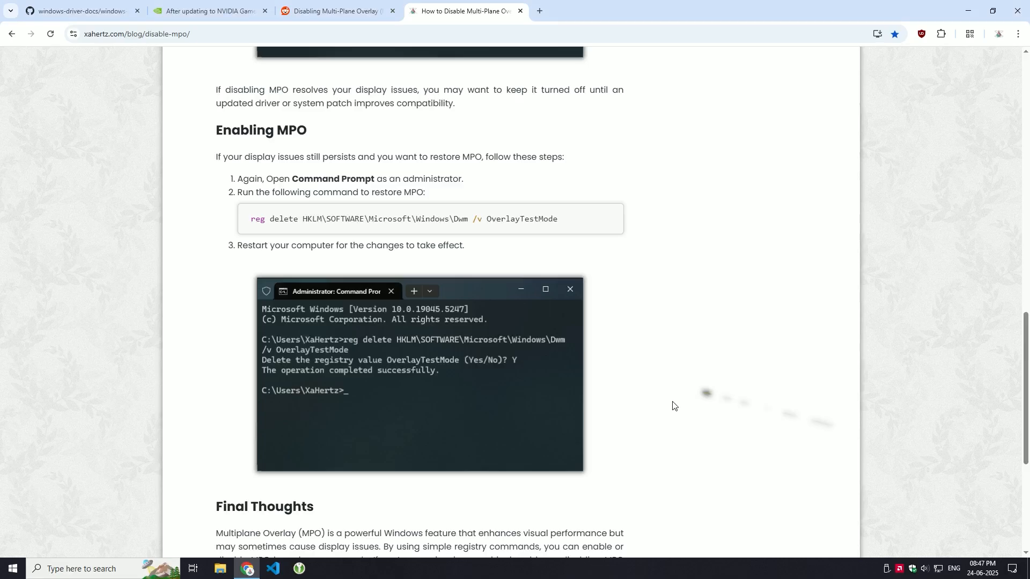